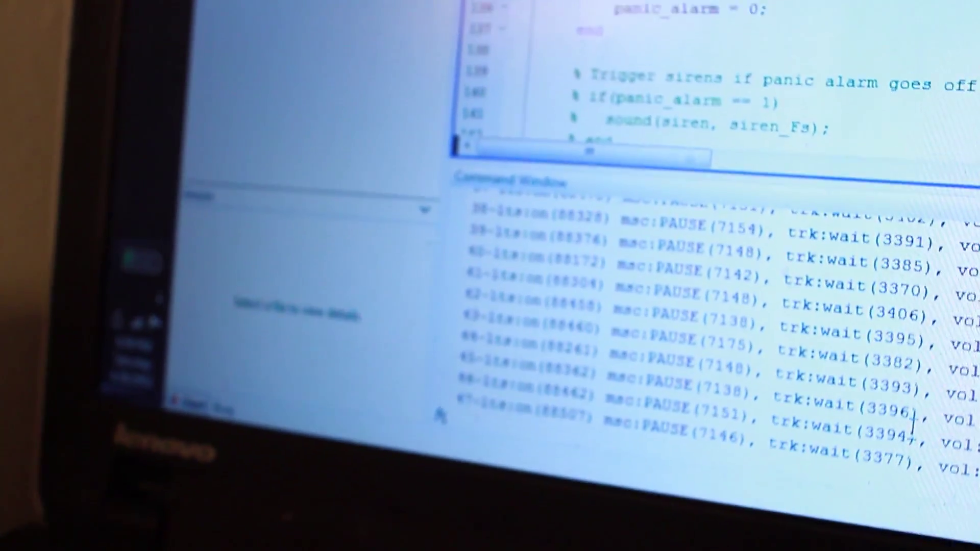
pyautogui.scroll(3)
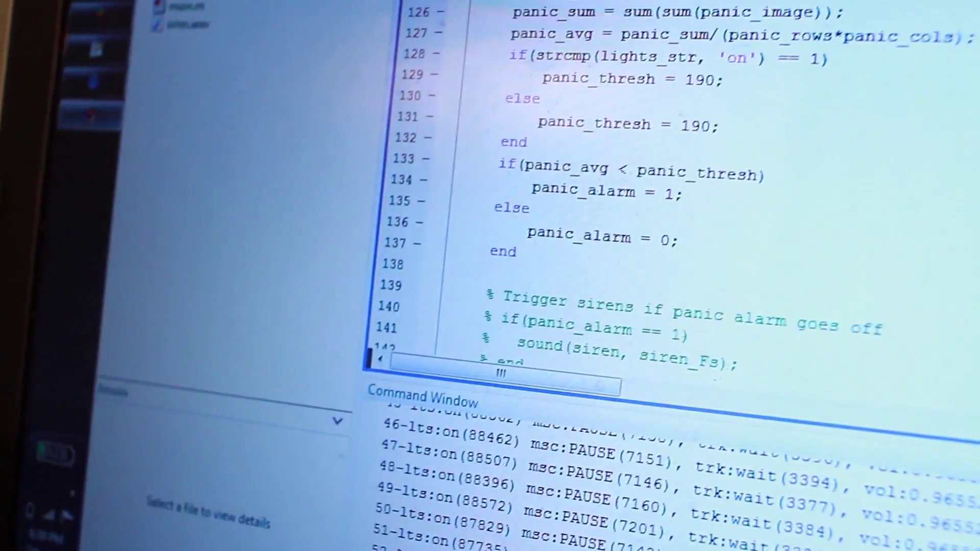